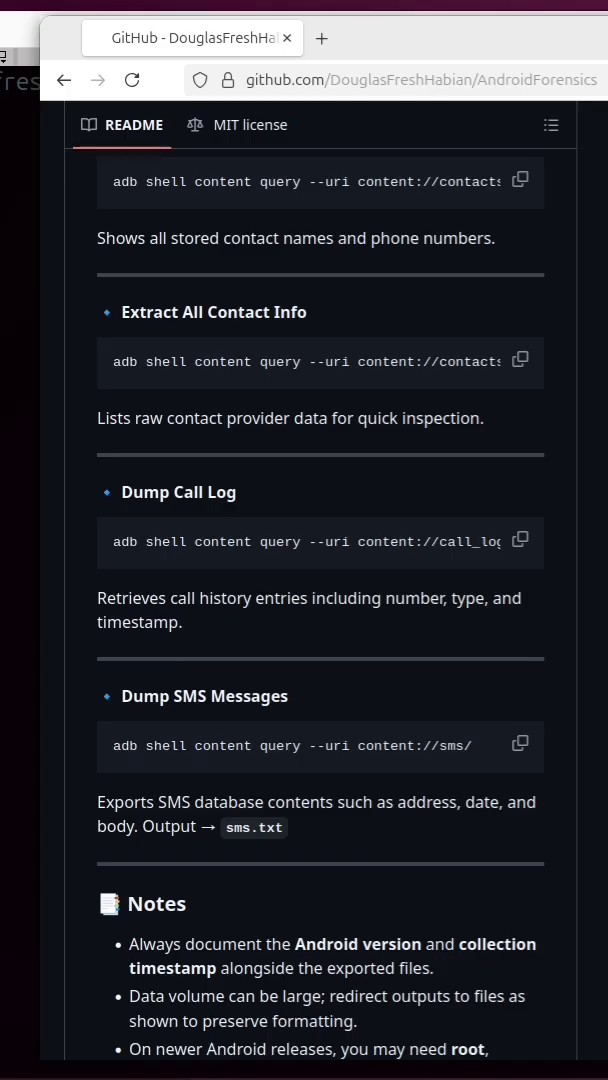
scroll(up, 3)
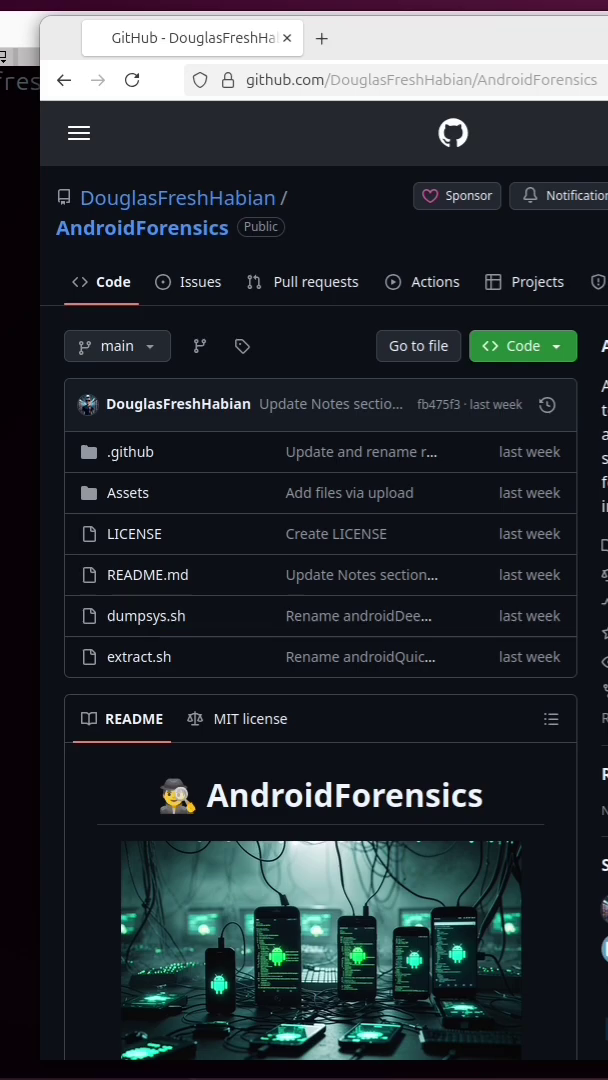
scroll(down, 3)
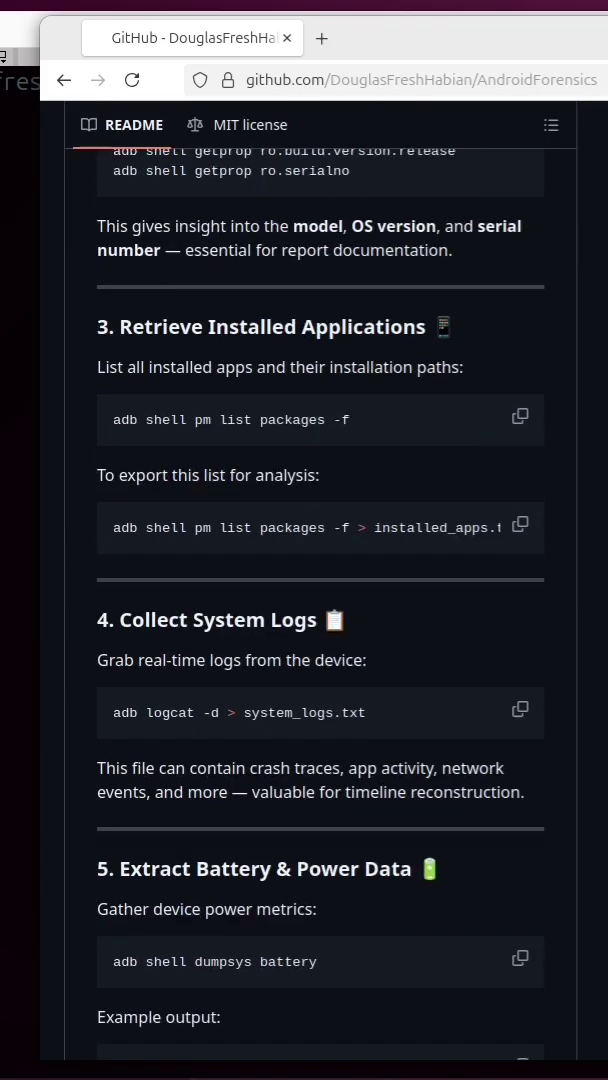
scroll(down, 3)
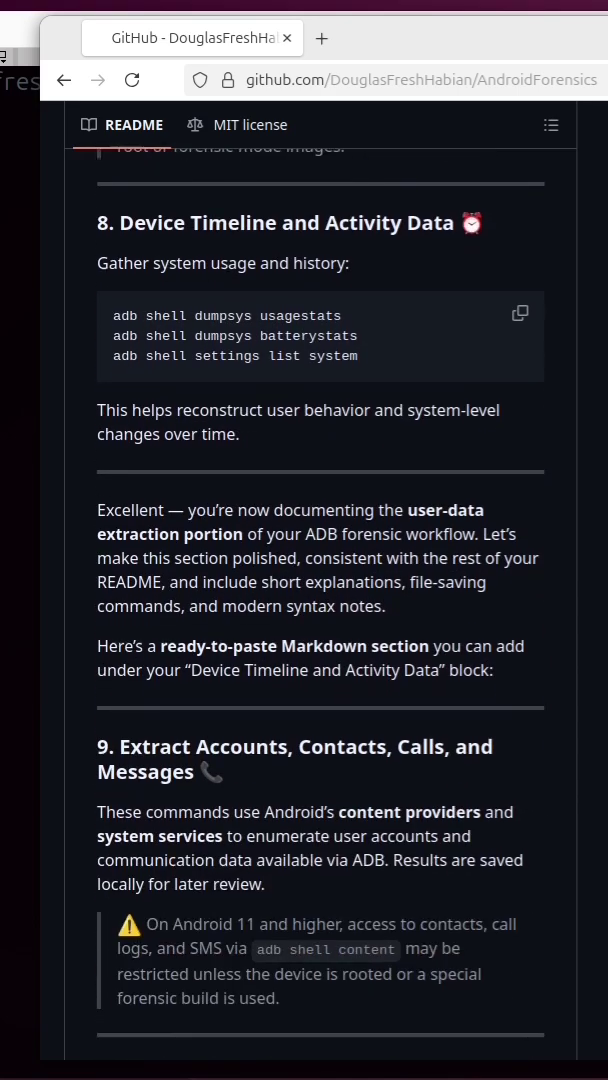
scroll(down, 3)
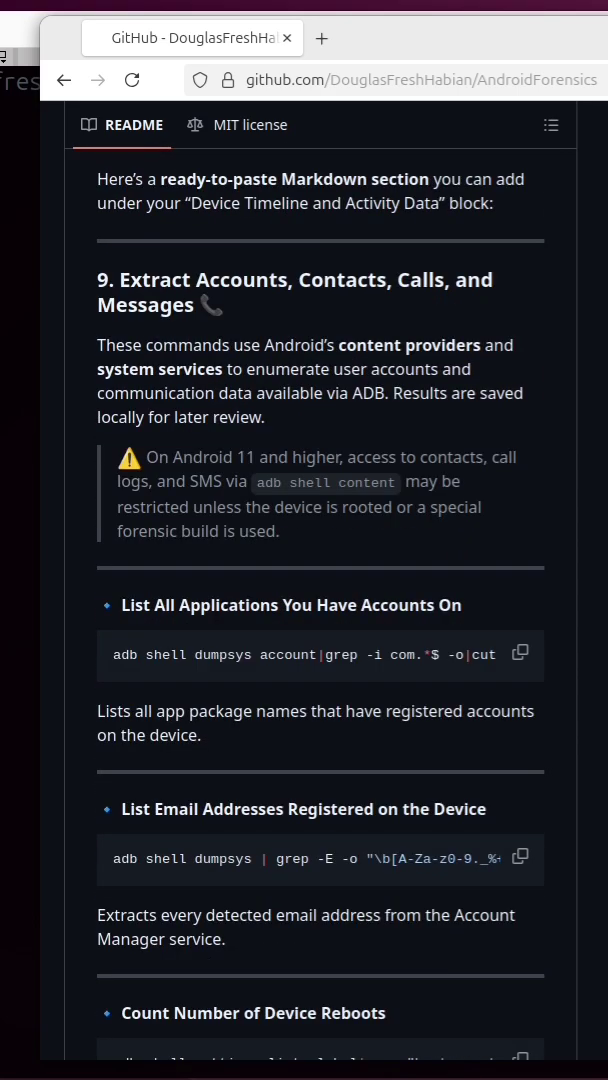
scroll(down, 3)
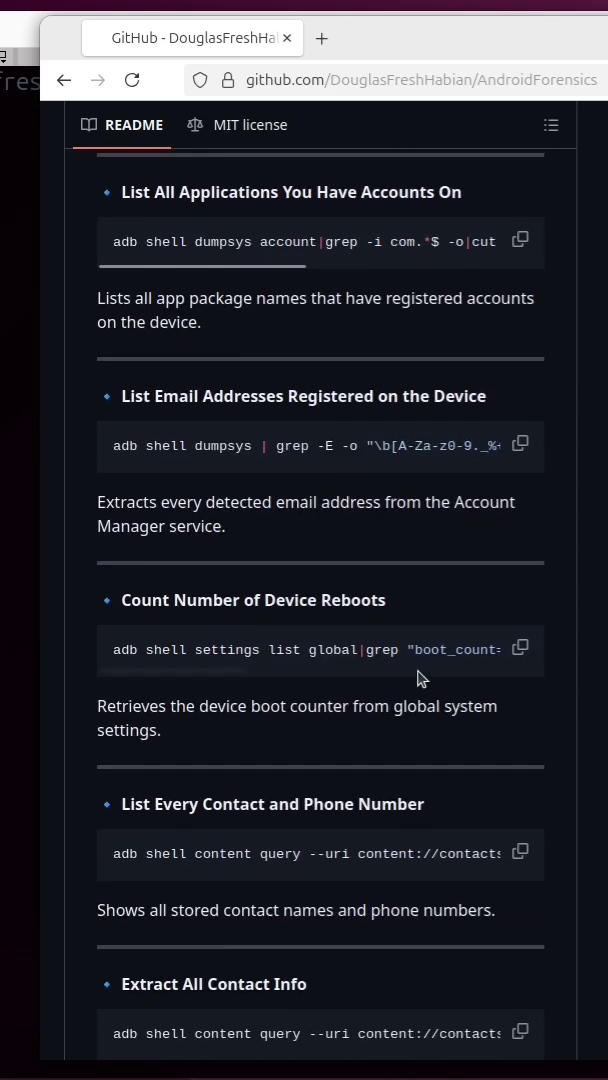
scroll(down, 3)
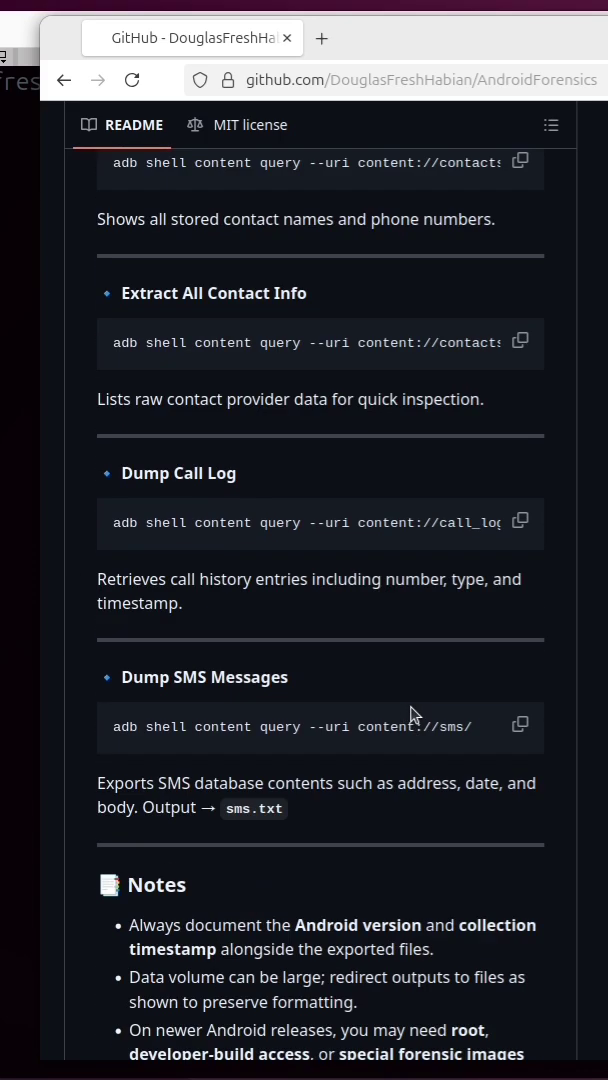
mouse_move(300, 648)
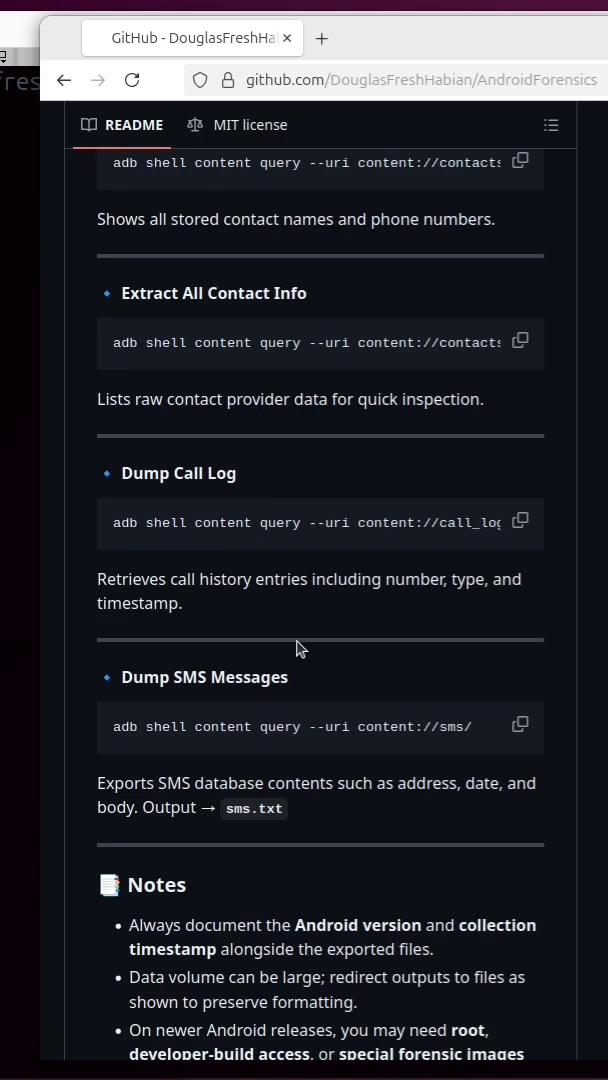